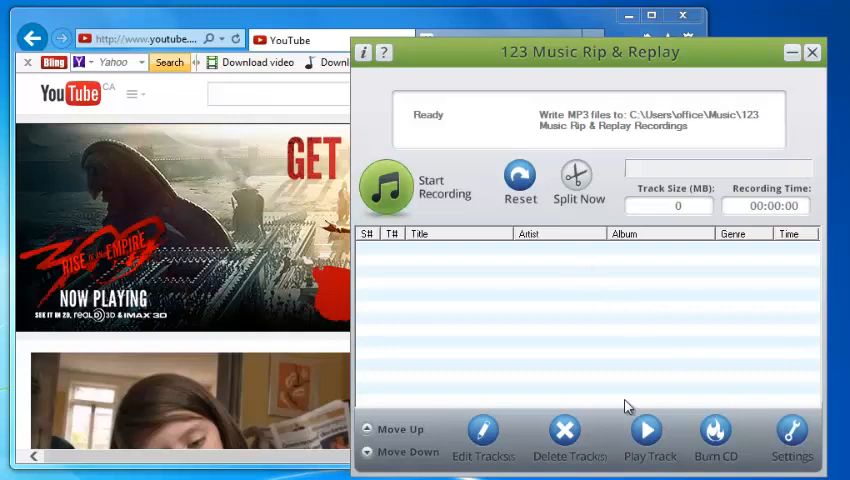
Open the recorder settings and show the automatic track-splitting options on the Splitting tab.
left_click(790, 430)
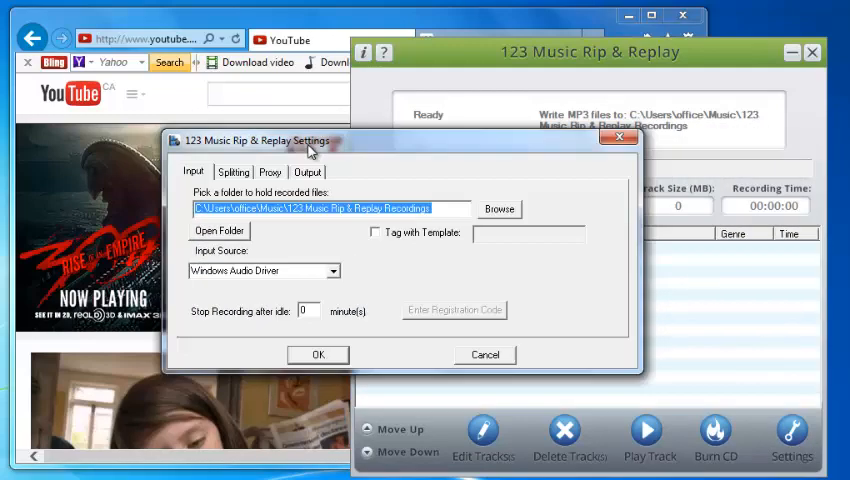
mouse_move(250, 178)
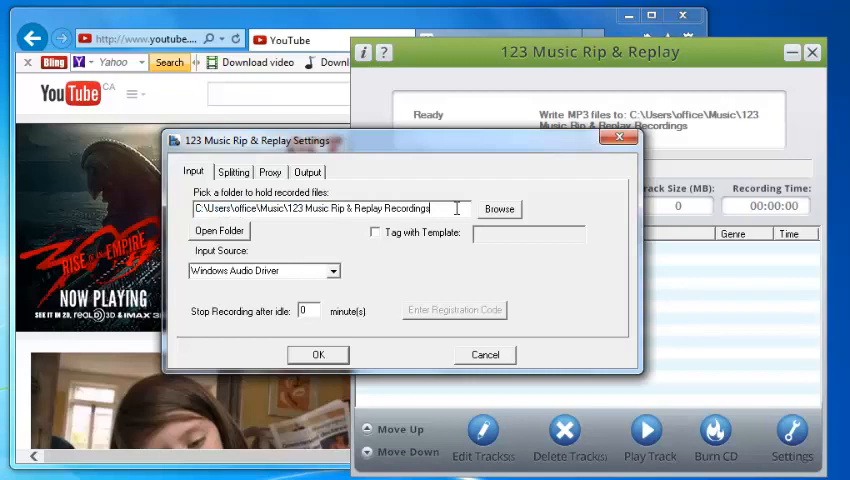
mouse_move(312, 218)
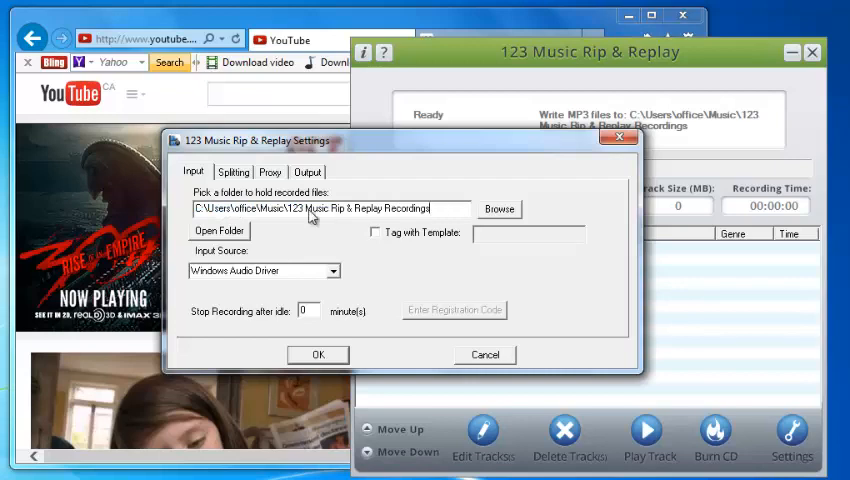
left_click(232, 171)
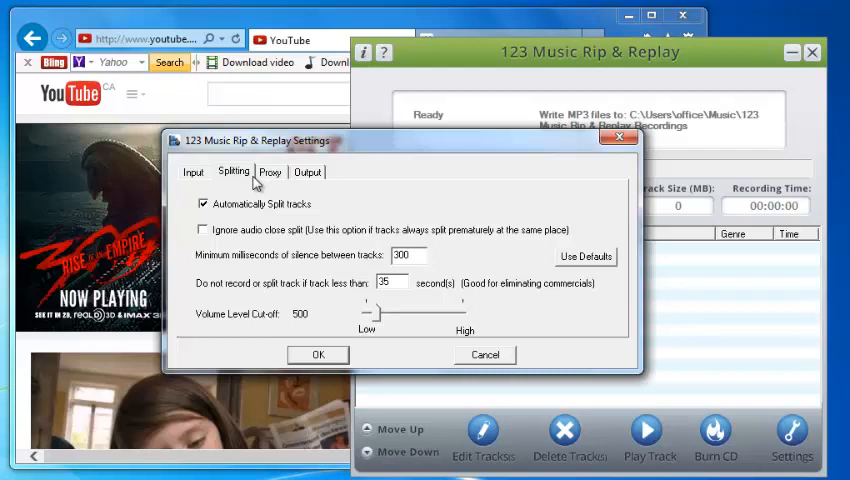
Review the Proxy and Output tabs, keep MP3 output, and confirm the settings with OK.
left_click(270, 171)
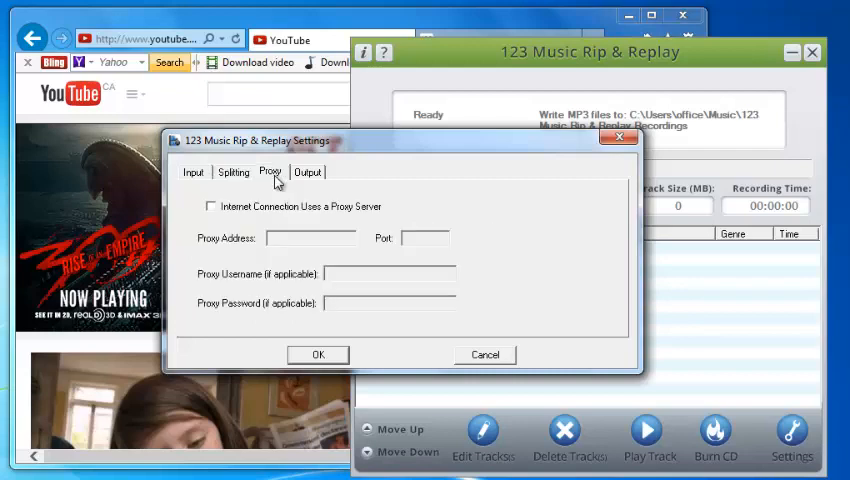
left_click(308, 172)
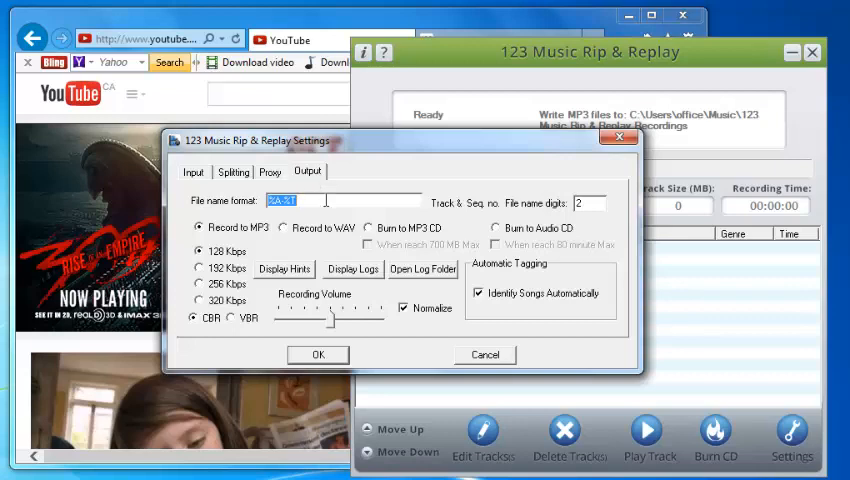
left_click(320, 200)
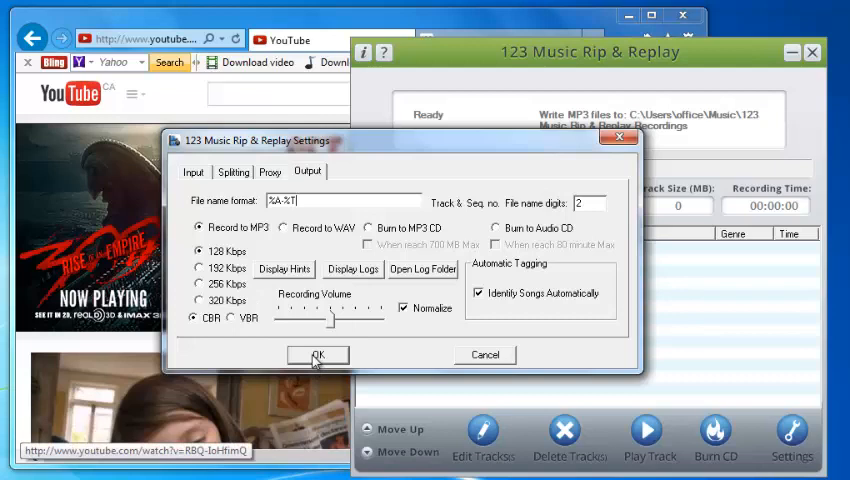
left_click(318, 355)
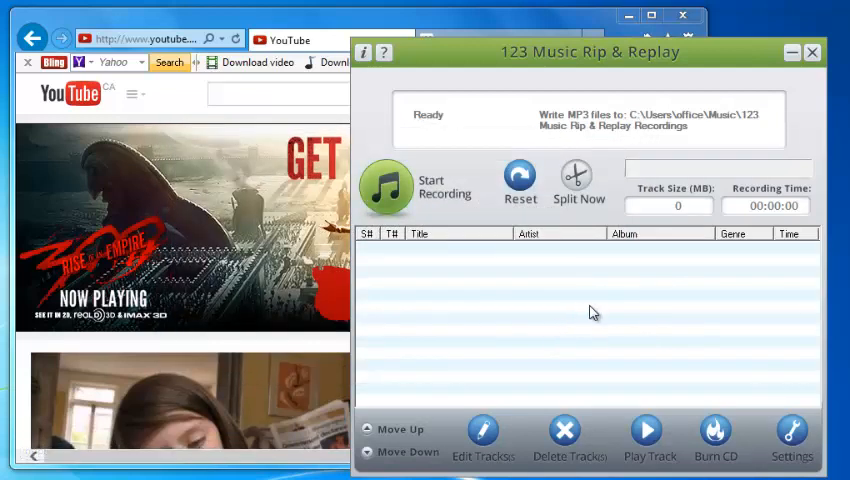
mouse_move(715, 430)
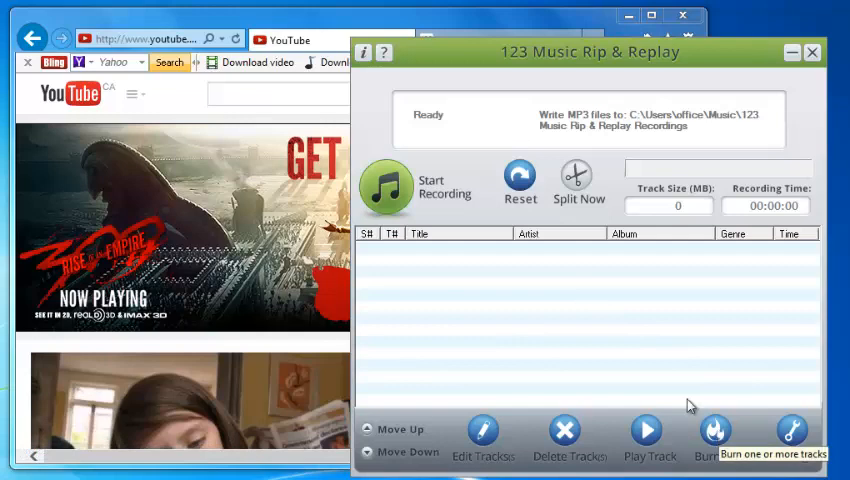
mouse_move(425, 263)
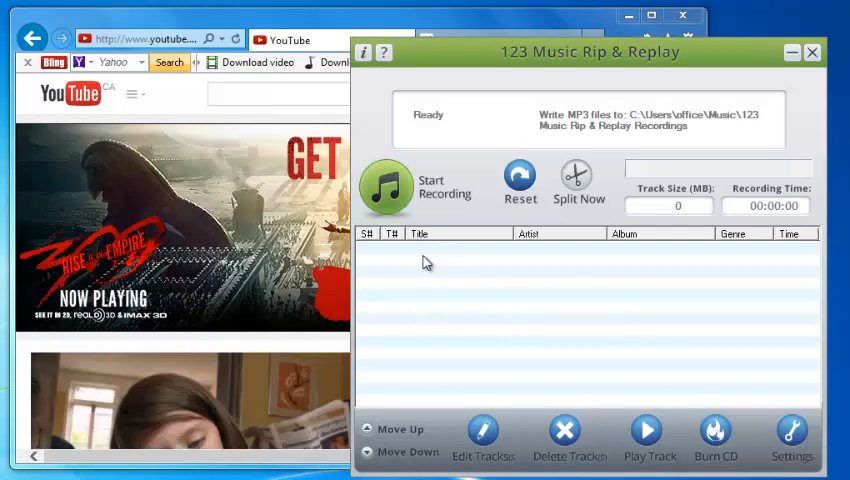
mouse_move(715, 430)
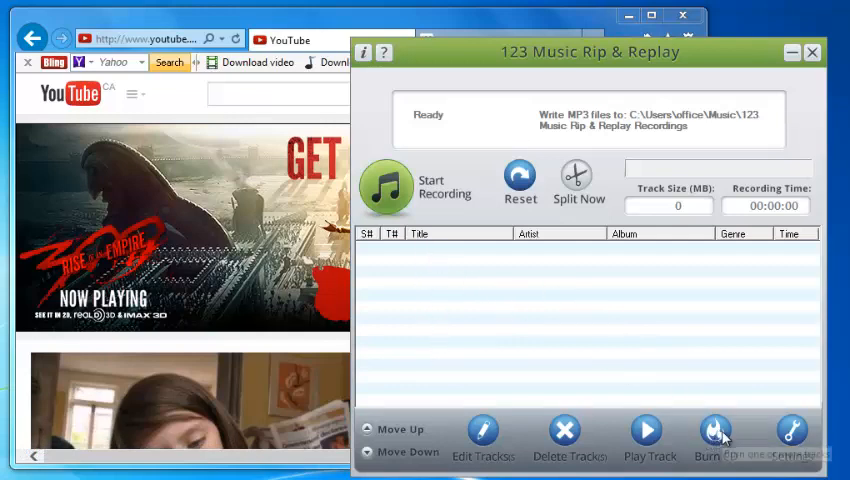
mouse_move(717, 437)
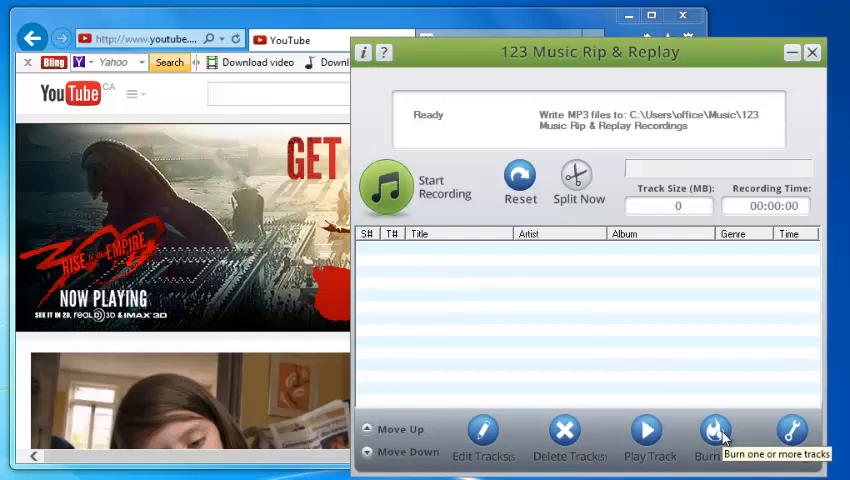
mouse_move(402, 262)
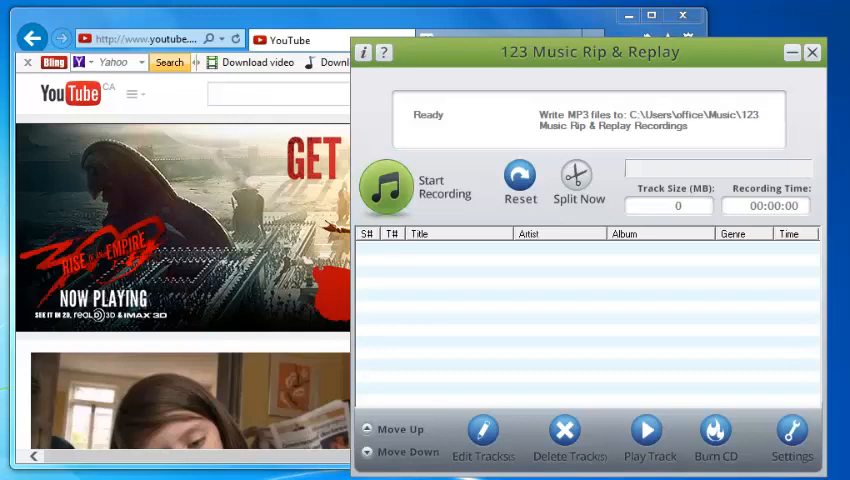
mouse_move(424, 256)
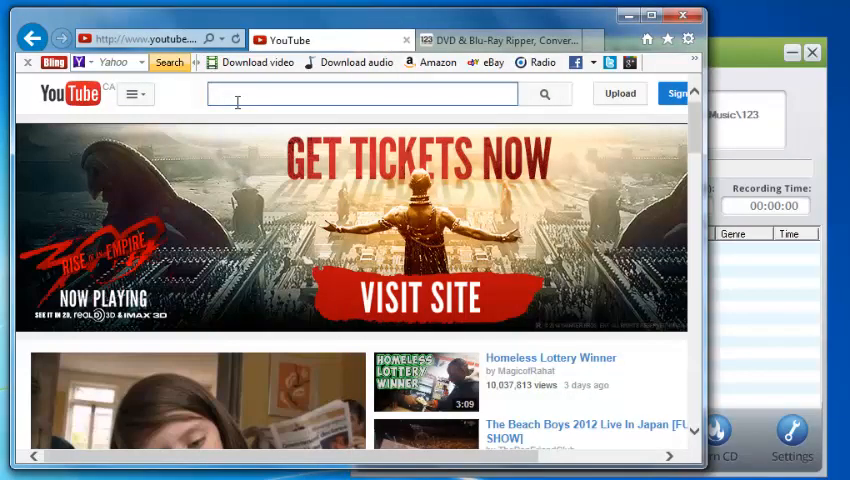
Search YouTube for 'beach boys komomo' and open 'The beach boys - Kokomo' video.
type("beach boys")
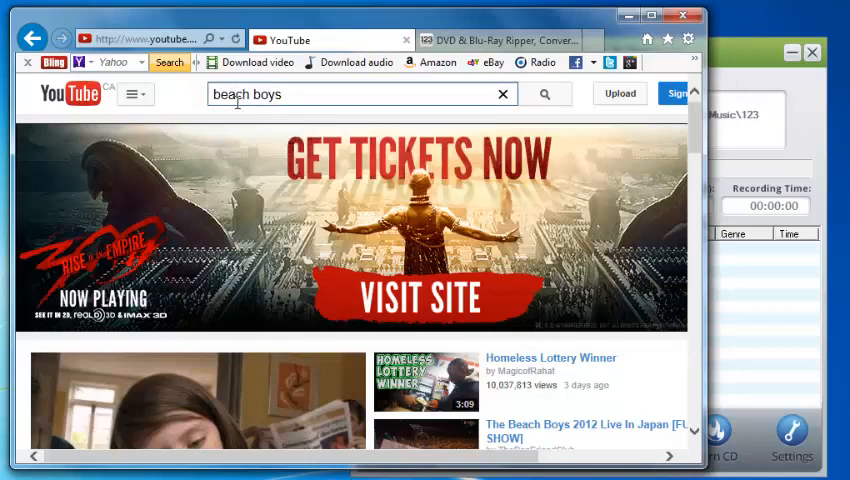
type("komo")
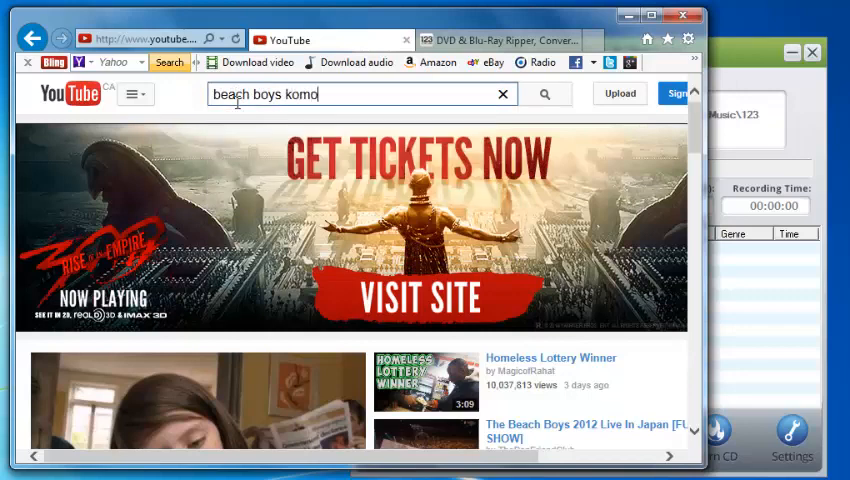
type("mo")
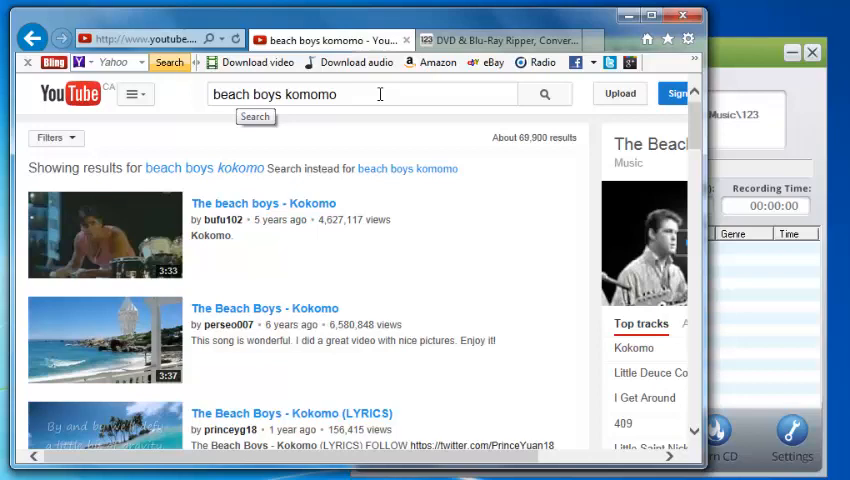
mouse_move(213, 238)
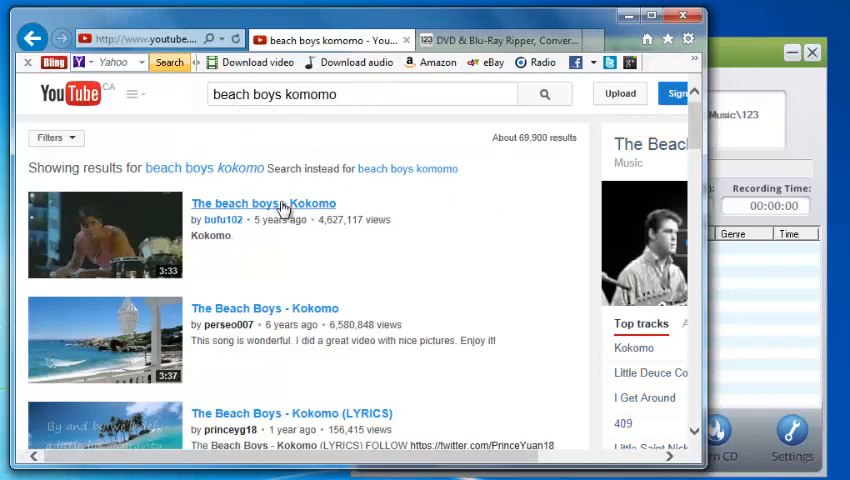
left_click(263, 203)
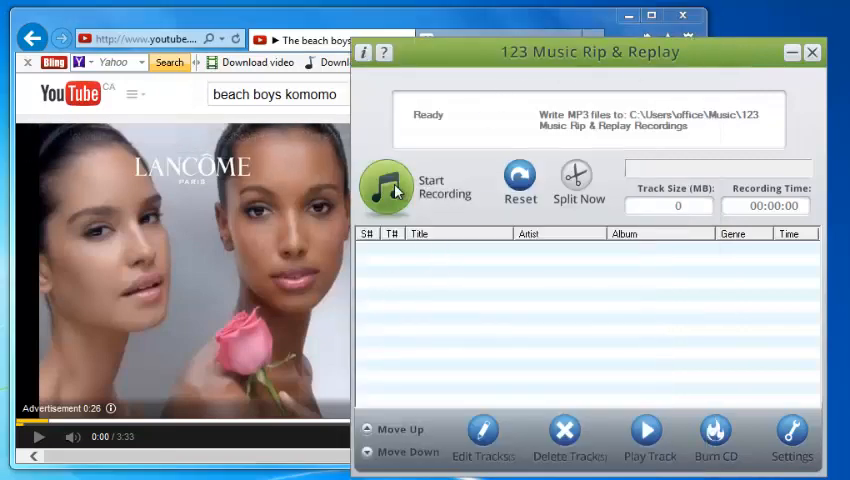
mouse_move(387, 186)
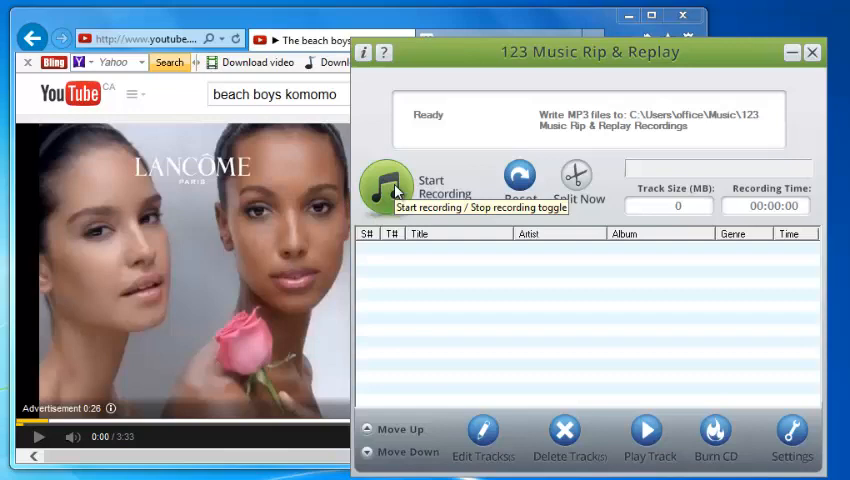
mouse_move(178, 196)
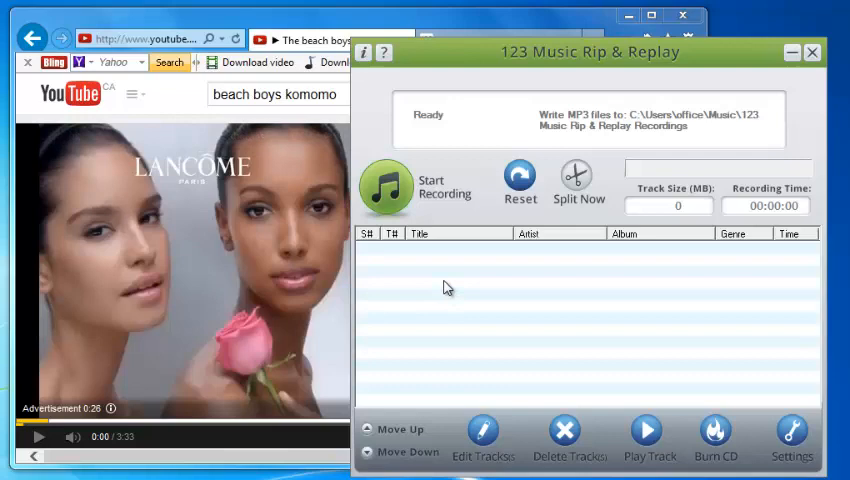
mouse_move(388, 190)
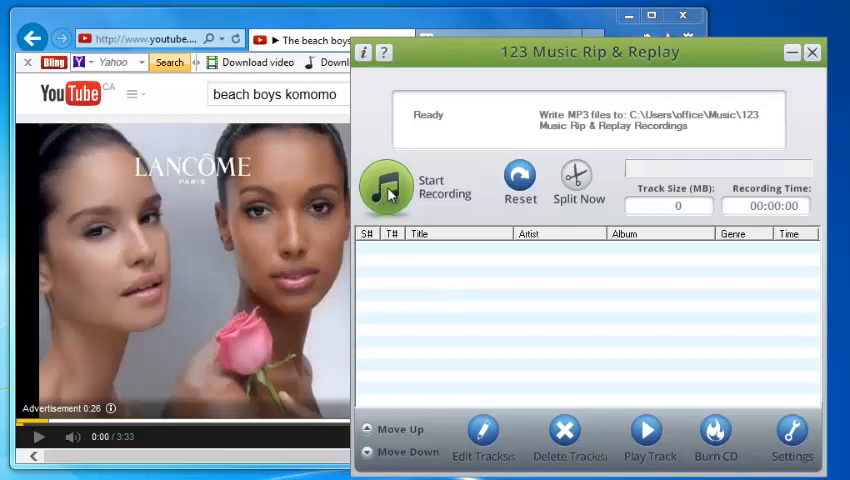
mouse_move(355, 248)
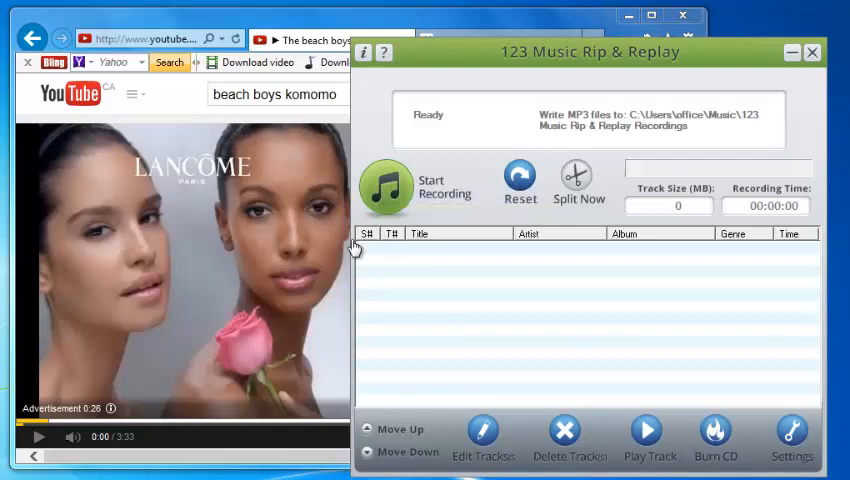
mouse_move(76, 437)
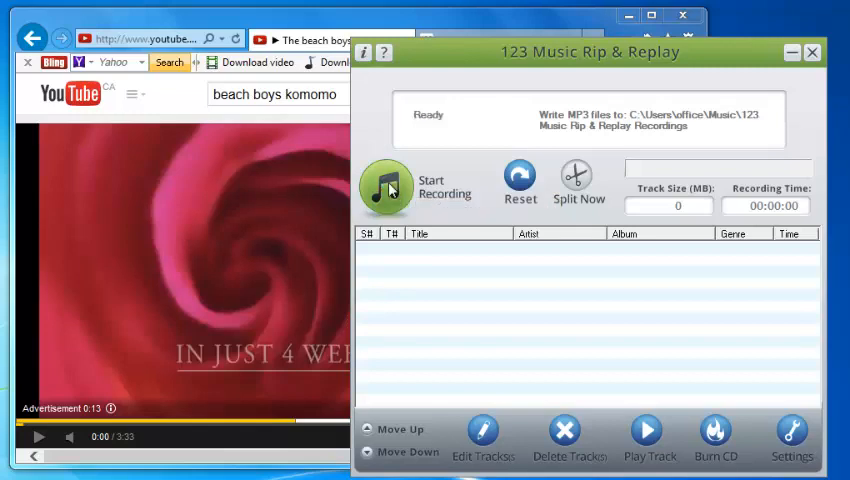
Start a recording session and change the album to 'Cocktail Soundtrack', keeping artist Beach Boys.
left_click(386, 185)
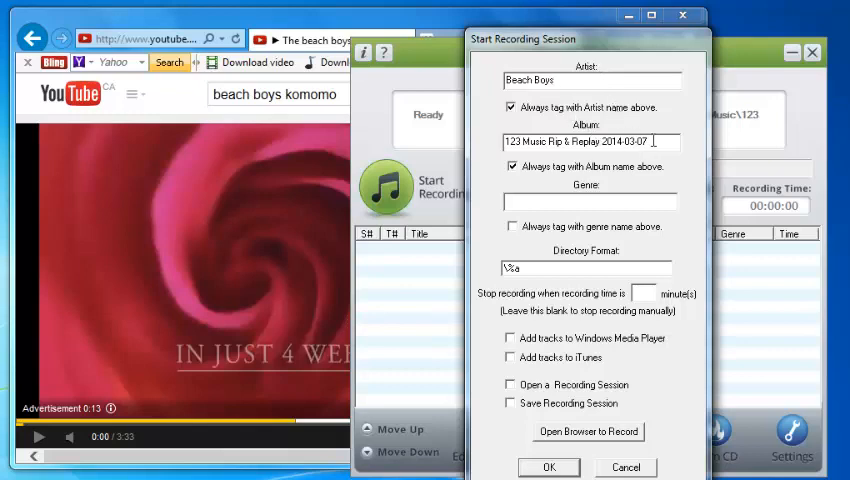
triple_click(590, 141)
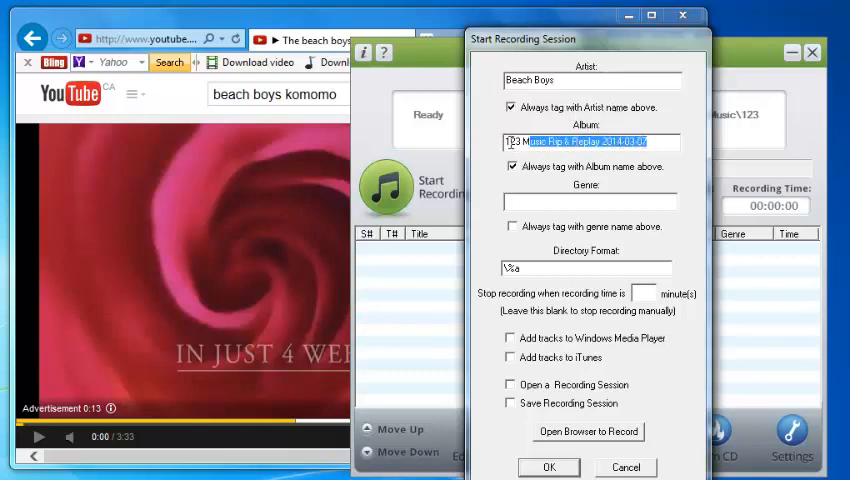
triple_click(589, 141)
type("Cocktail S")
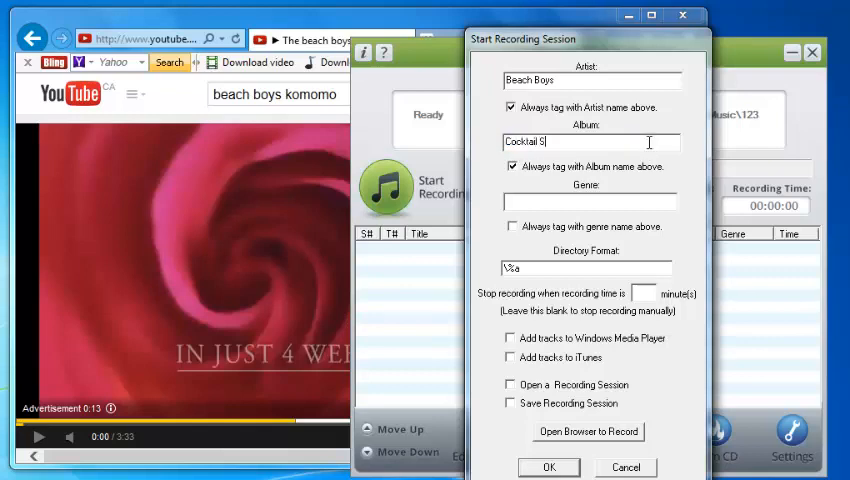
type("oundtrack")
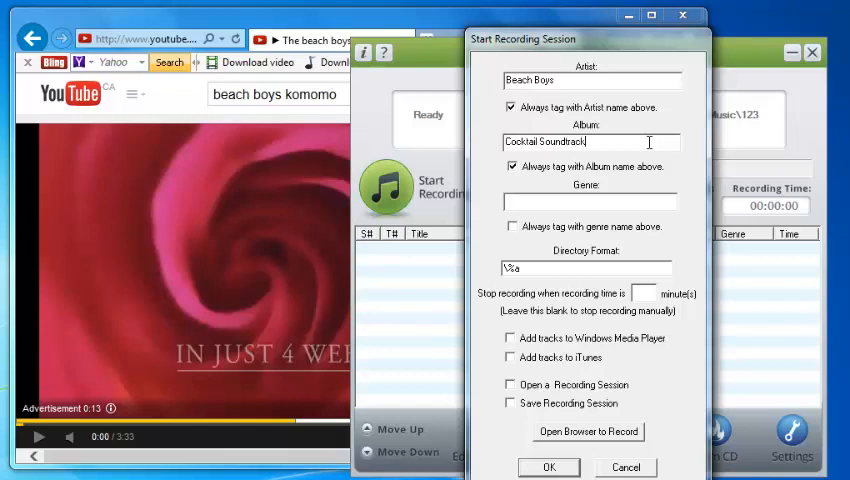
mouse_move(595, 50)
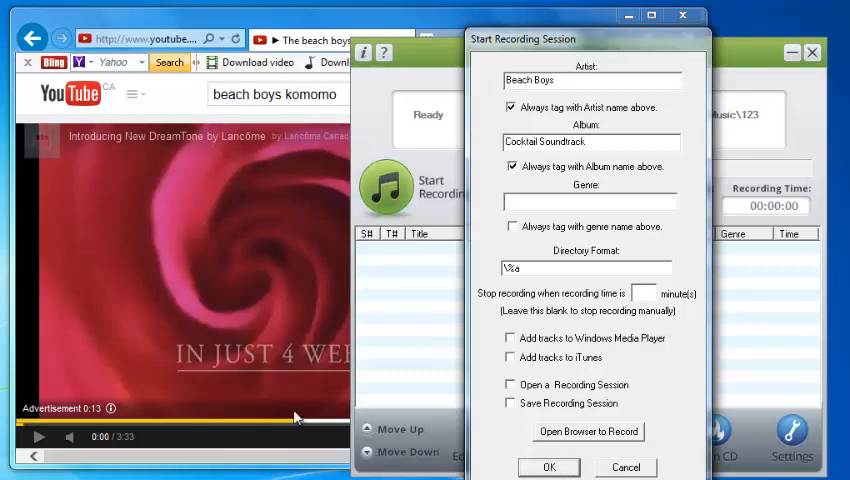
mouse_move(161, 281)
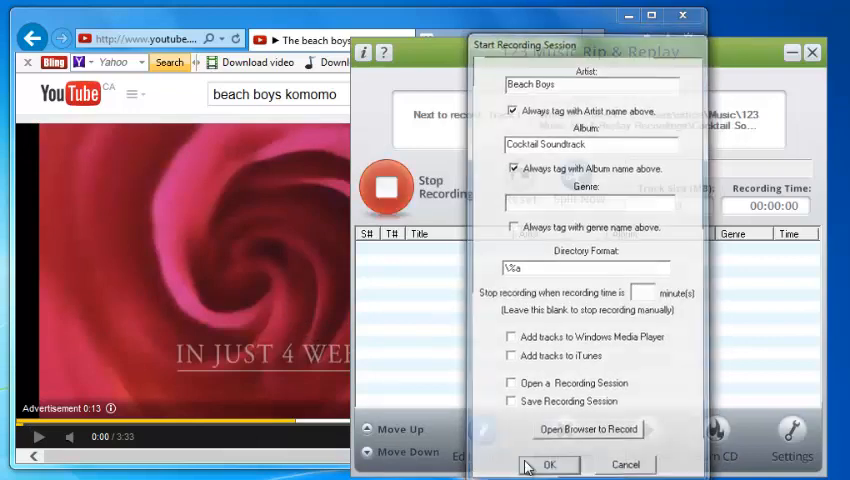
Confirm the session tags to begin recording, then skip the YouTube ad so Kokomo plays.
left_click(548, 464)
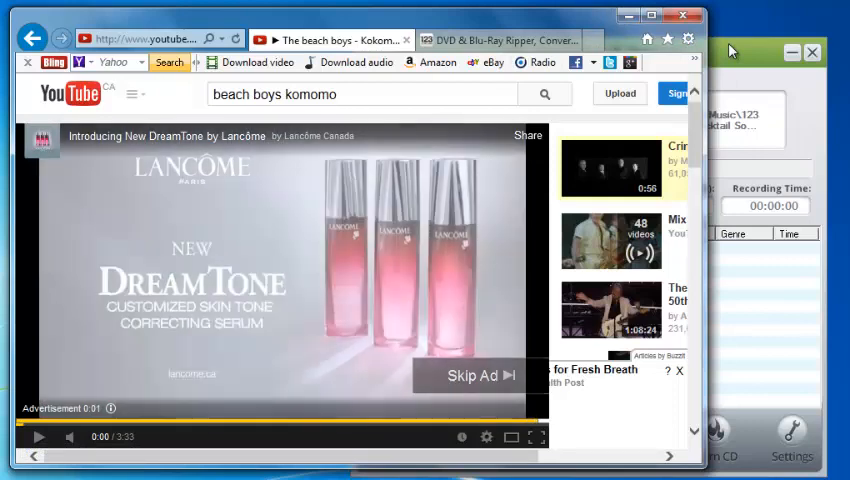
left_click(481, 375)
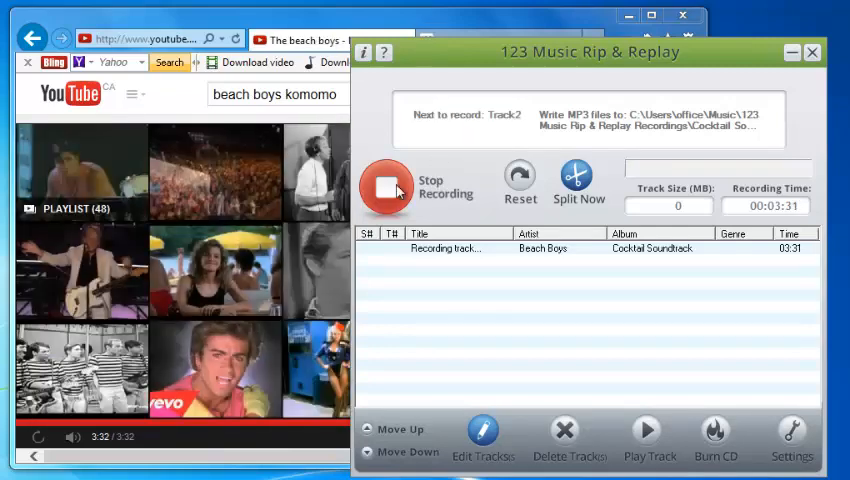
Stop recording, saving the 3:30 Kokomo track by Beach Boys.
left_click(386, 183)
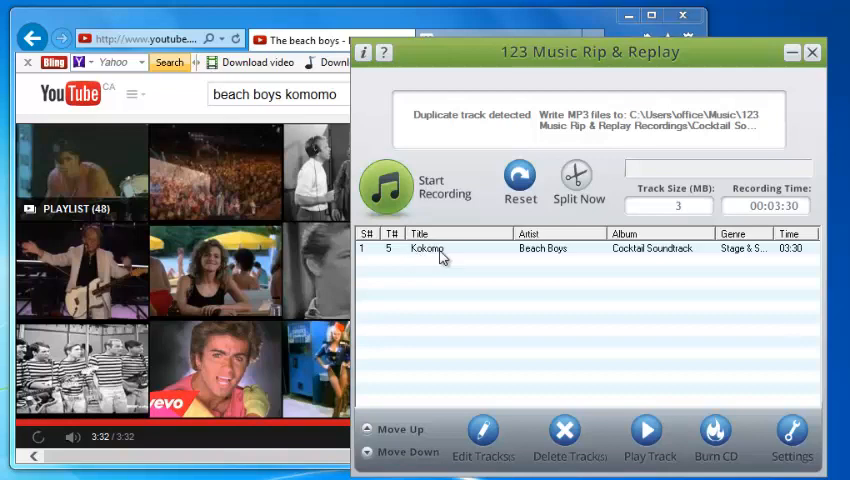
mouse_move(550, 268)
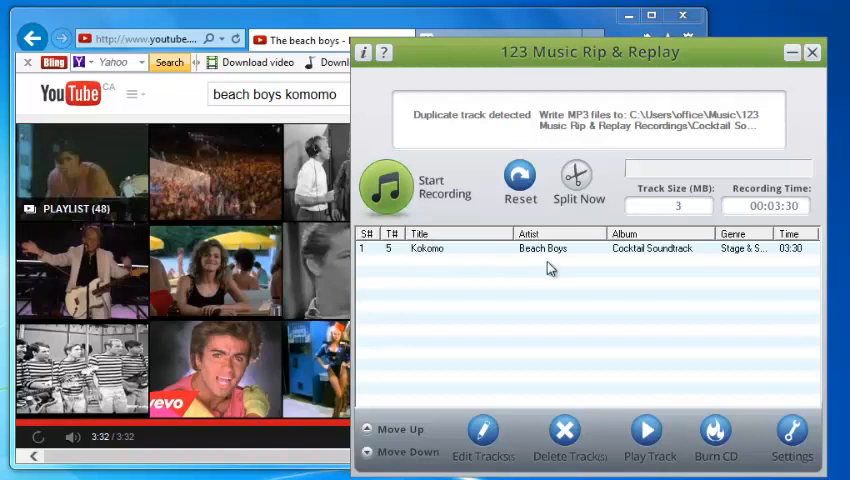
mouse_move(645, 432)
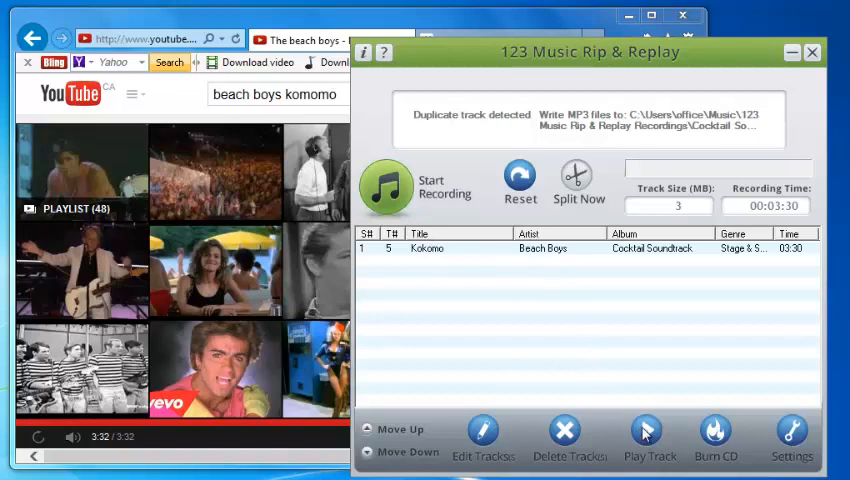
mouse_move(648, 430)
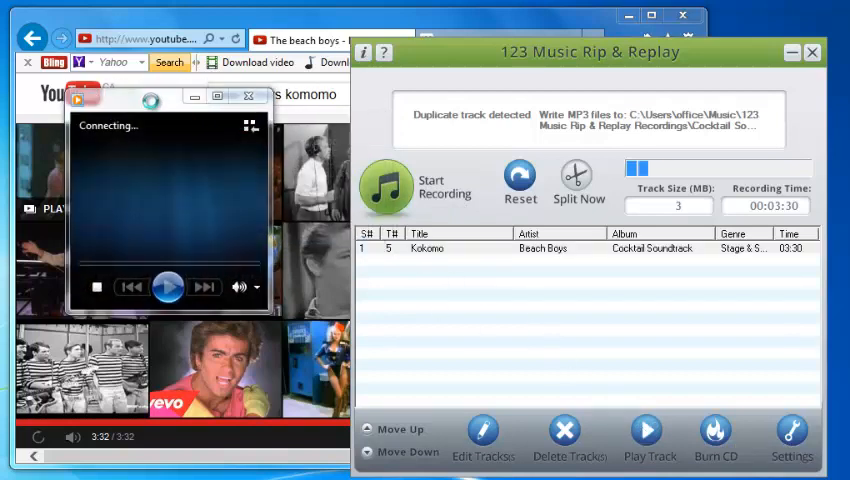
Briefly play the recorded Kokomo track, pause it, and minimize Windows Media Player.
left_click(168, 287)
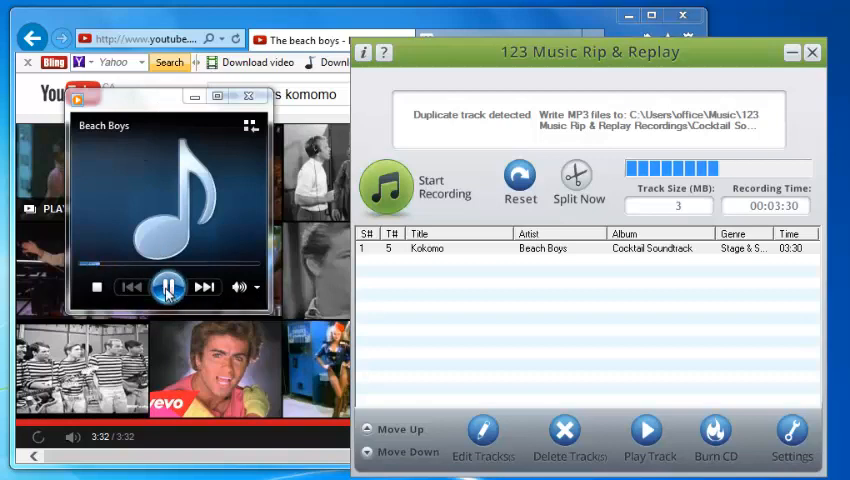
left_click(168, 287)
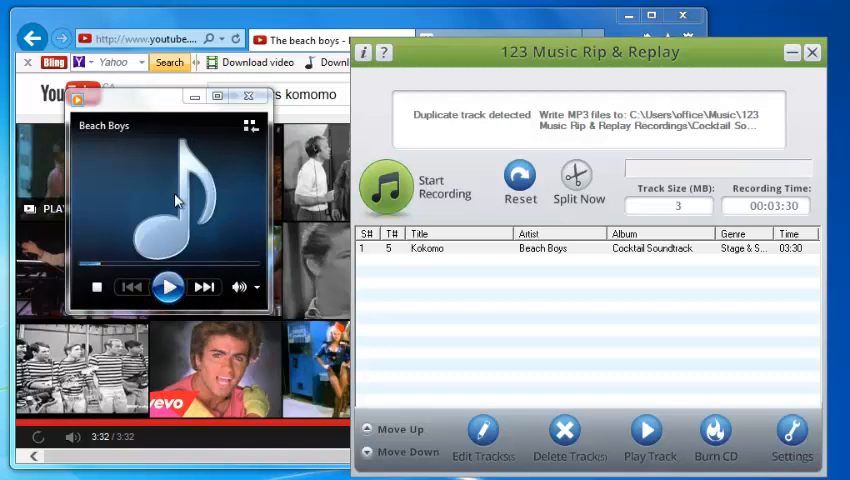
mouse_move(230, 241)
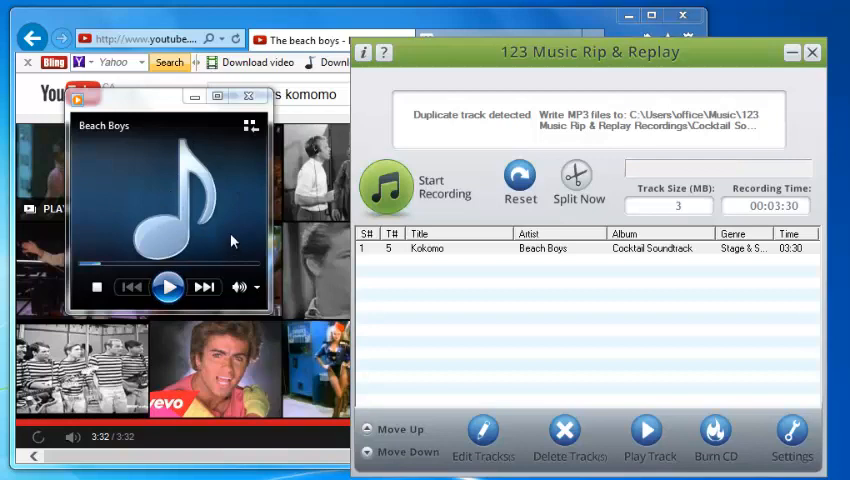
mouse_move(432, 197)
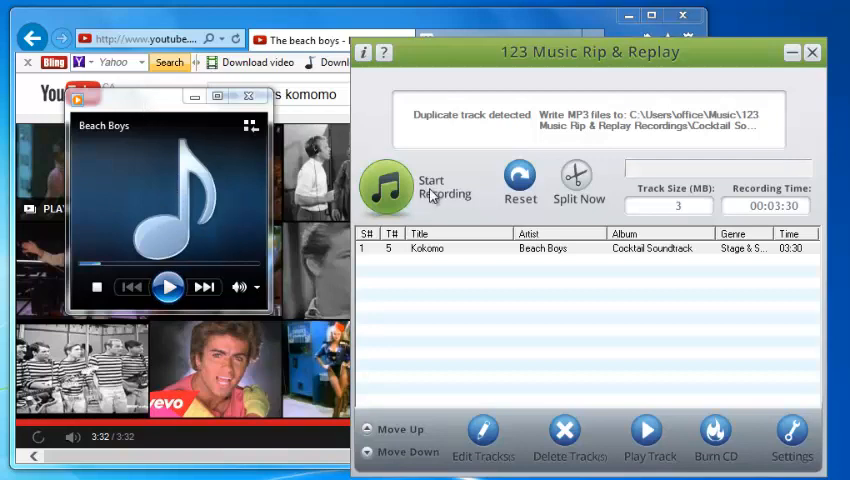
mouse_move(175, 155)
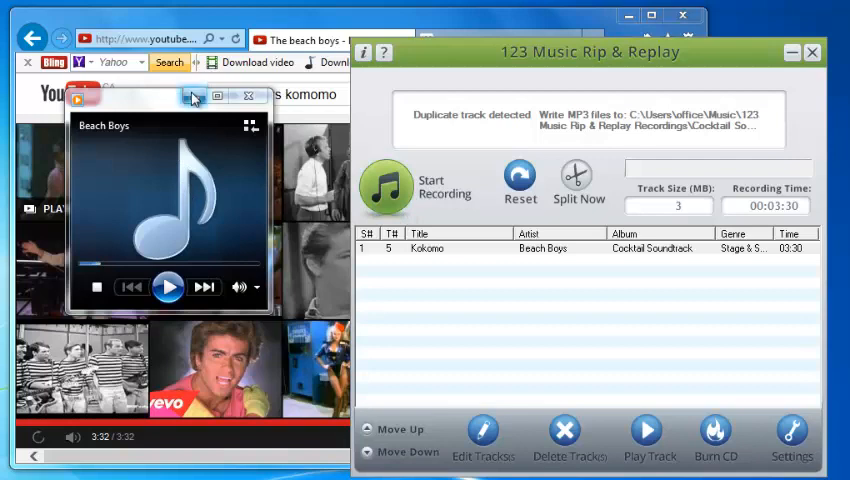
mouse_move(194, 100)
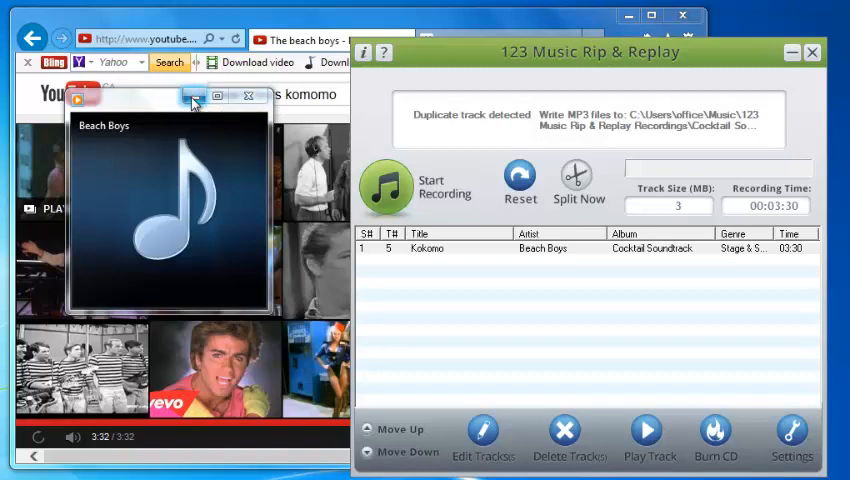
left_click(248, 96)
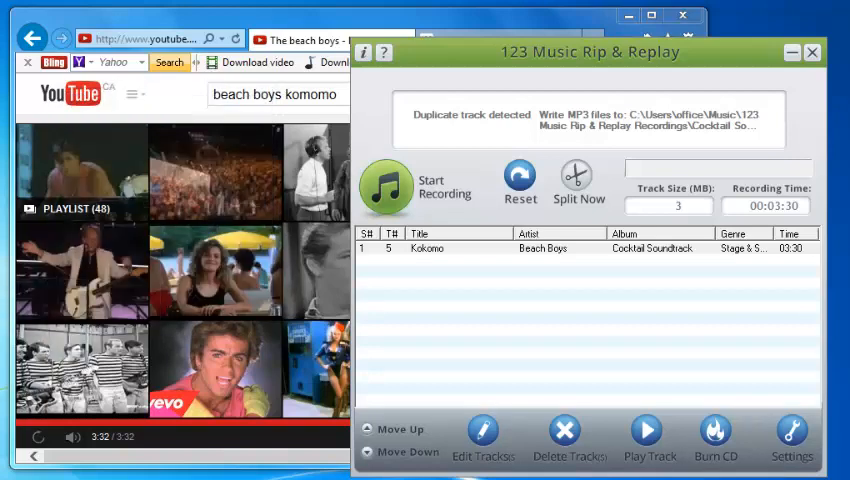